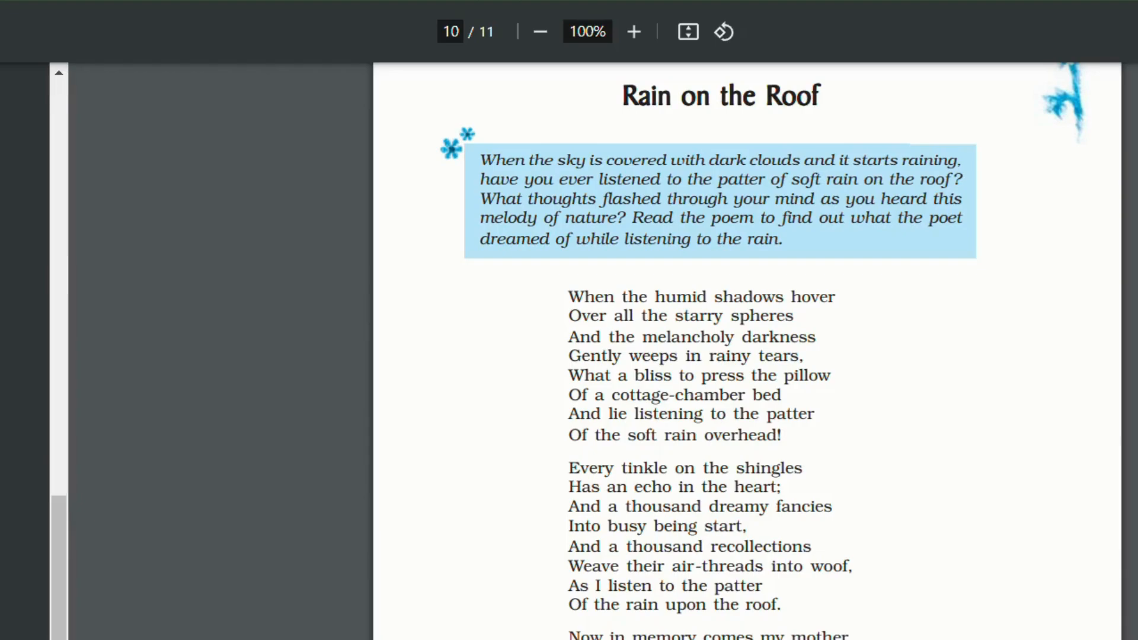
{"action": "scroll", "scroll_direction": "down", "scroll_amount": 3}
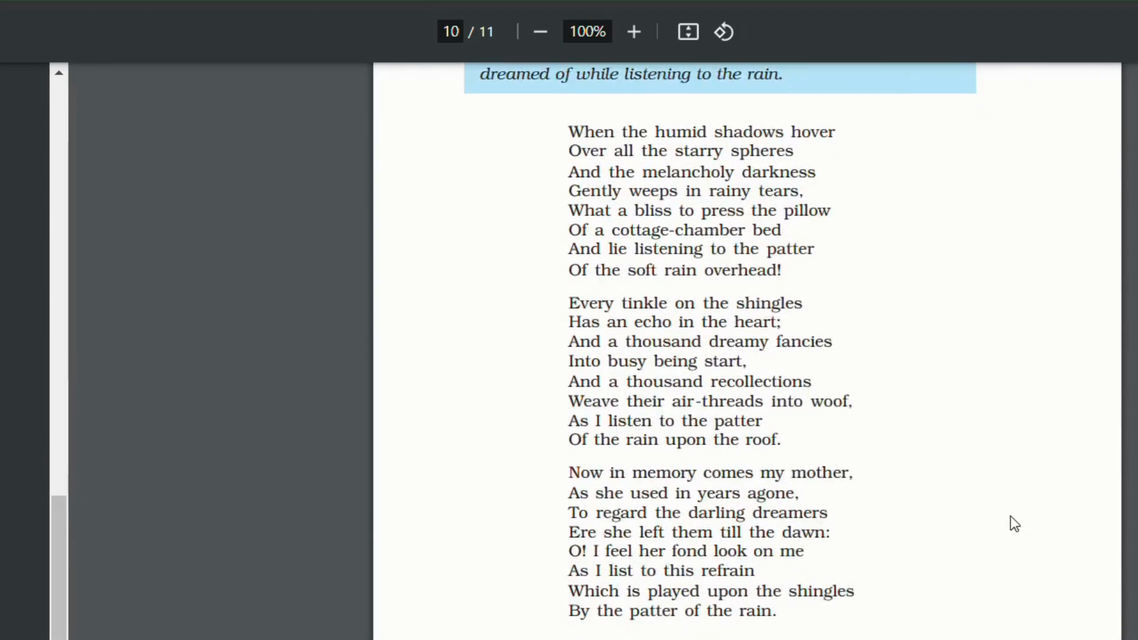
{"action": "scroll", "scroll_direction": "down", "scroll_amount": 3}
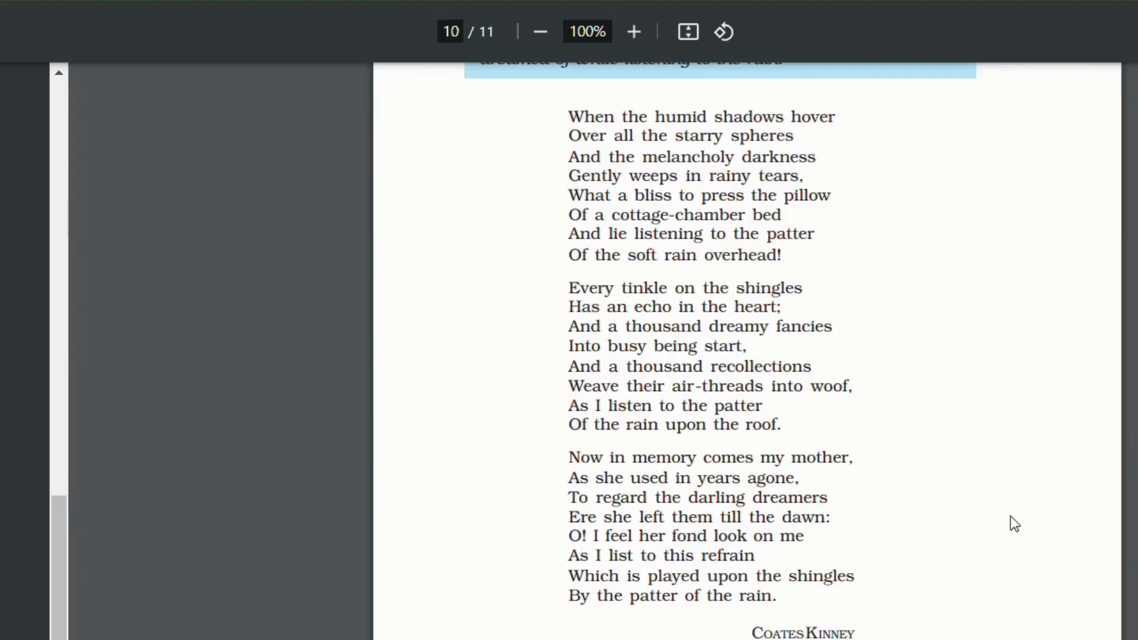
{"action": "scroll", "scroll_direction": "up", "scroll_amount": 3}
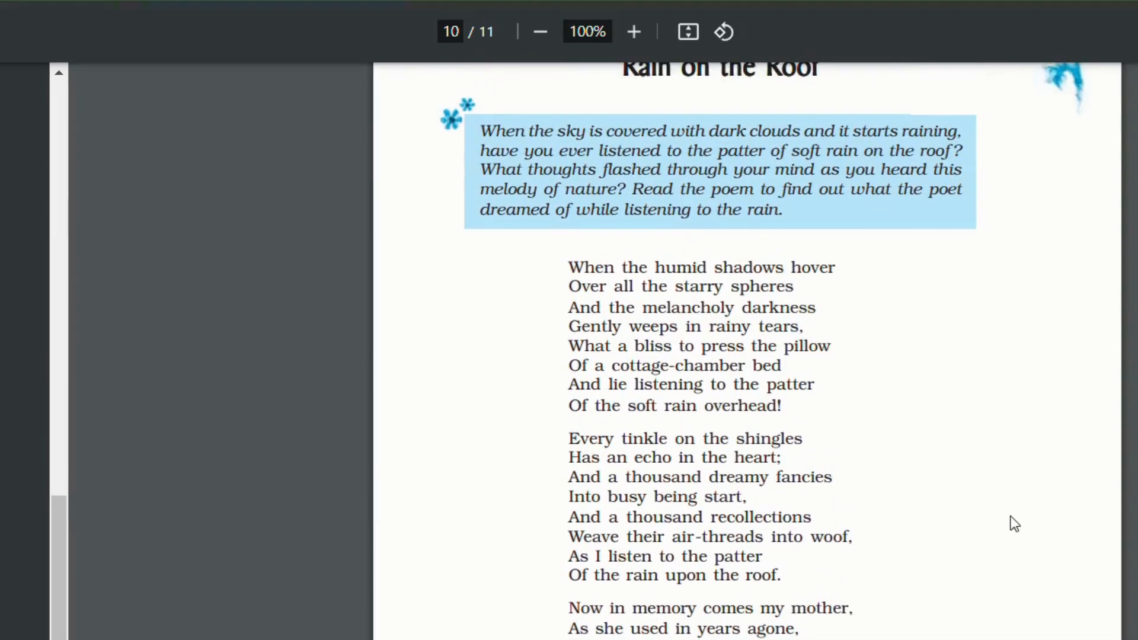
{"action": "scroll", "scroll_direction": "up", "scroll_amount": 3}
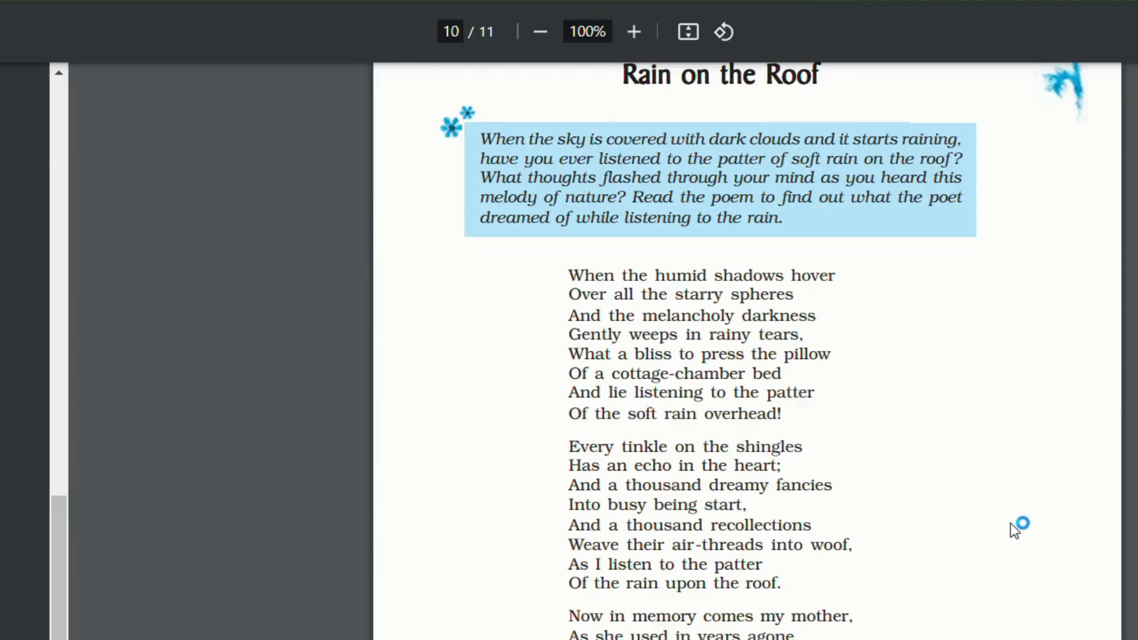
{"action": "mouse_move", "coordinate": [1015, 524]}
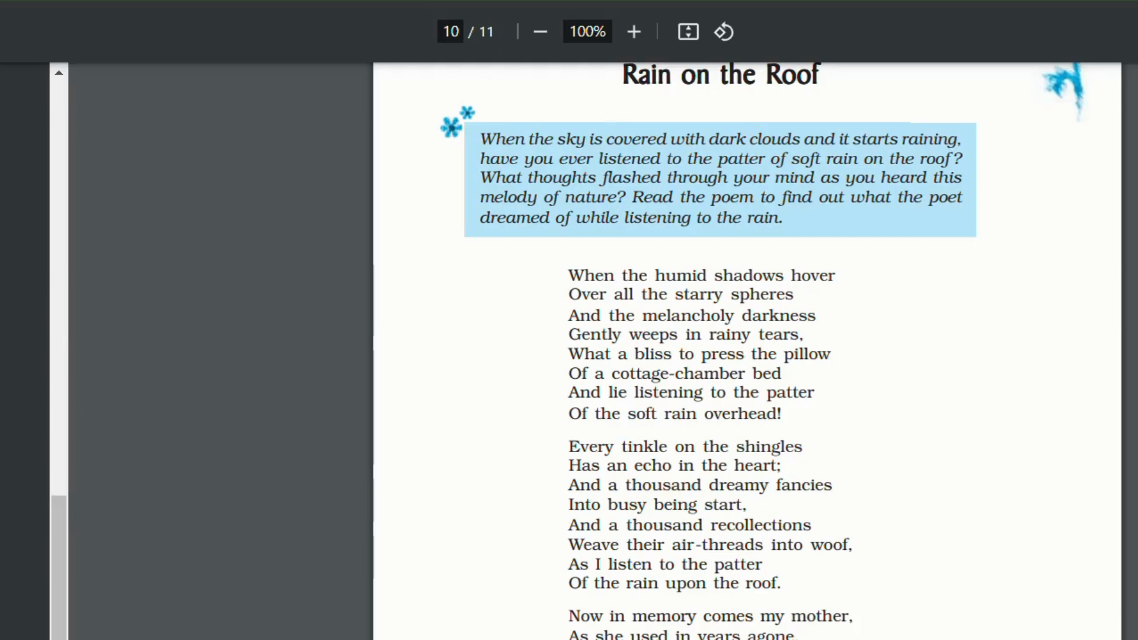
{"action": "scroll", "scroll_direction": "down", "scroll_amount": 3}
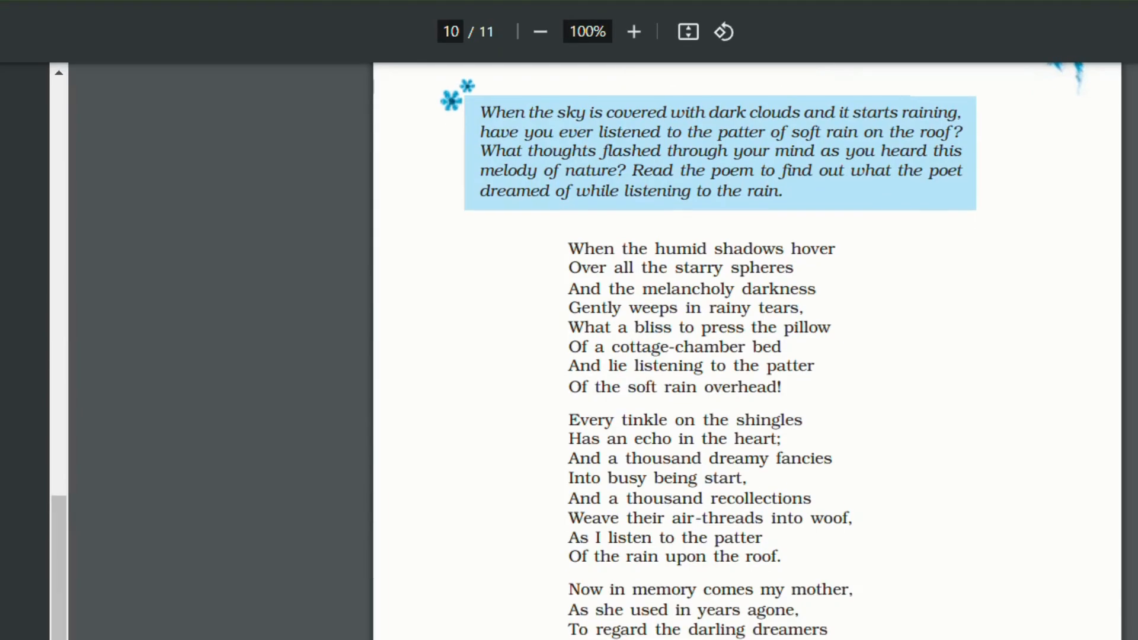